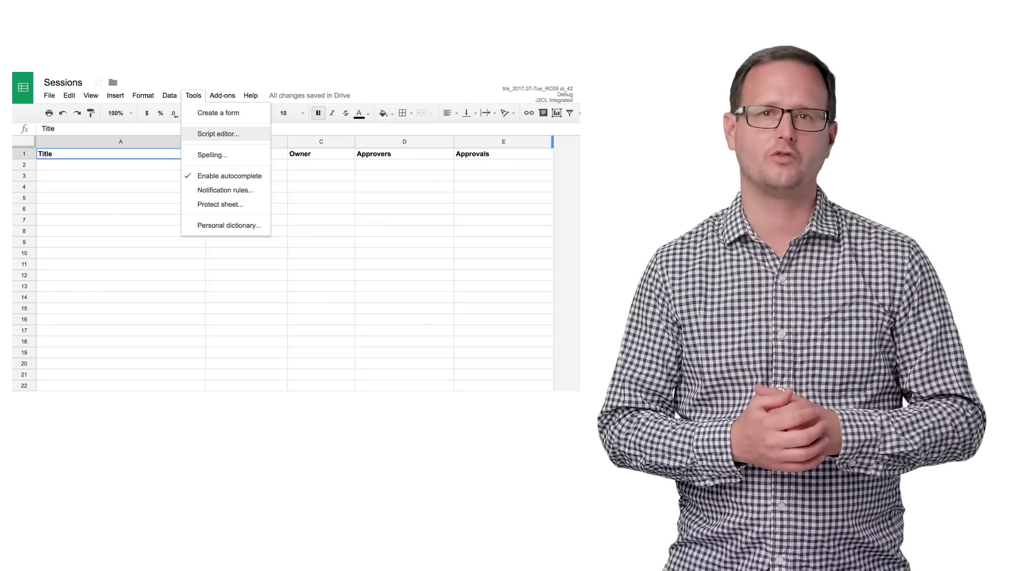
mouse_move(218, 134)
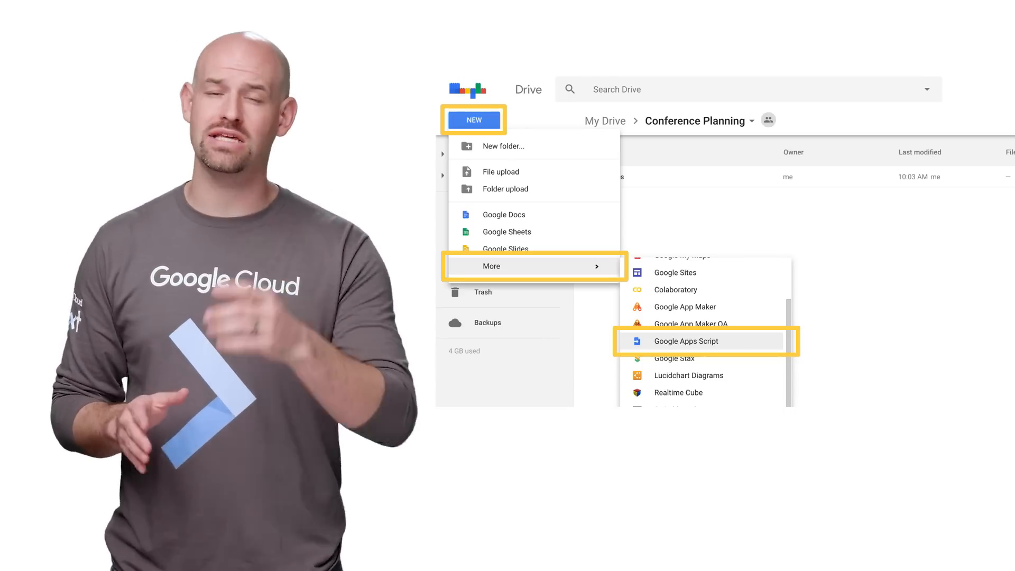
- In the Conference Planning folder, reveal the NEW > More > Google Apps Script option
click(684, 341)
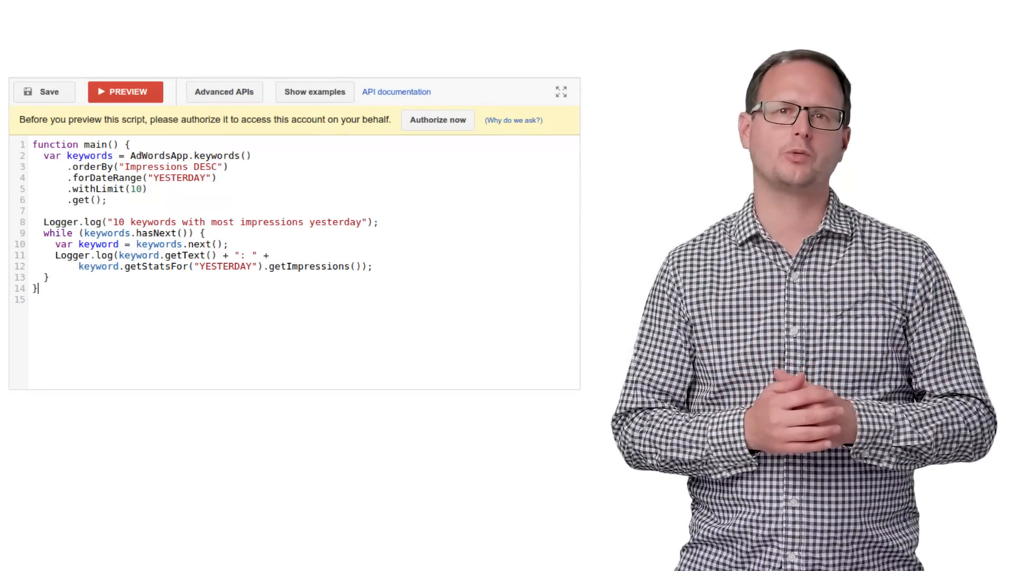